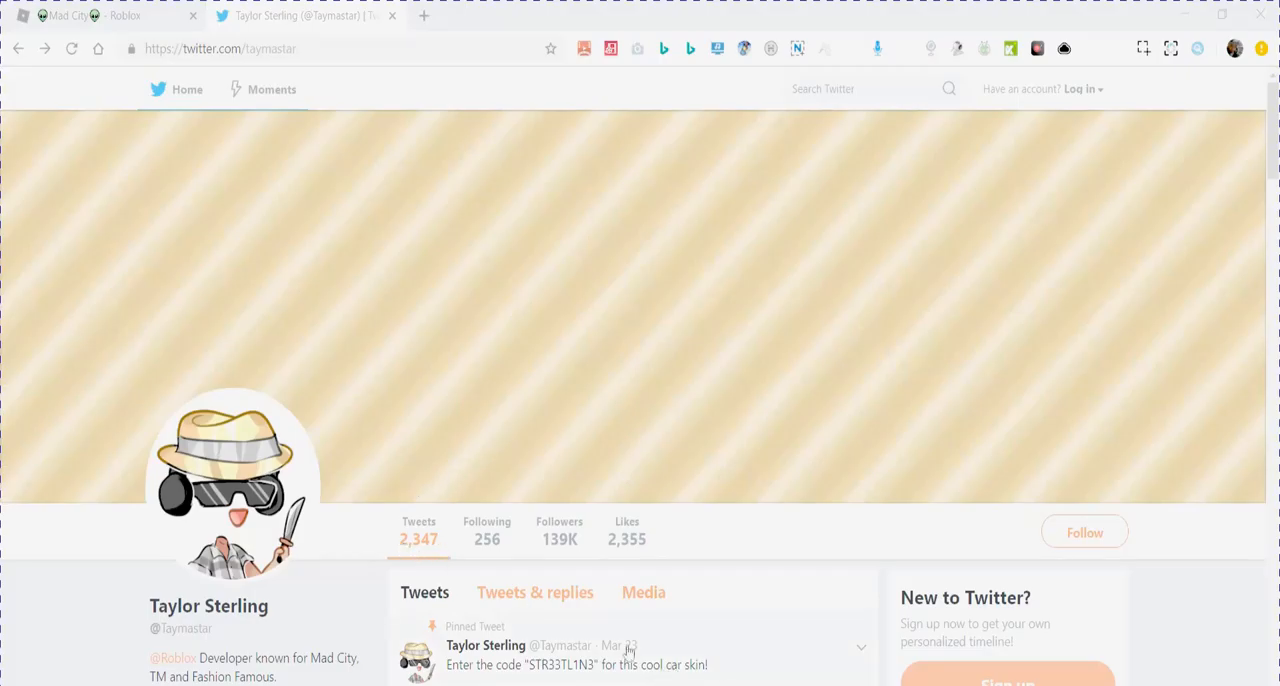
mouse_move(56, 492)
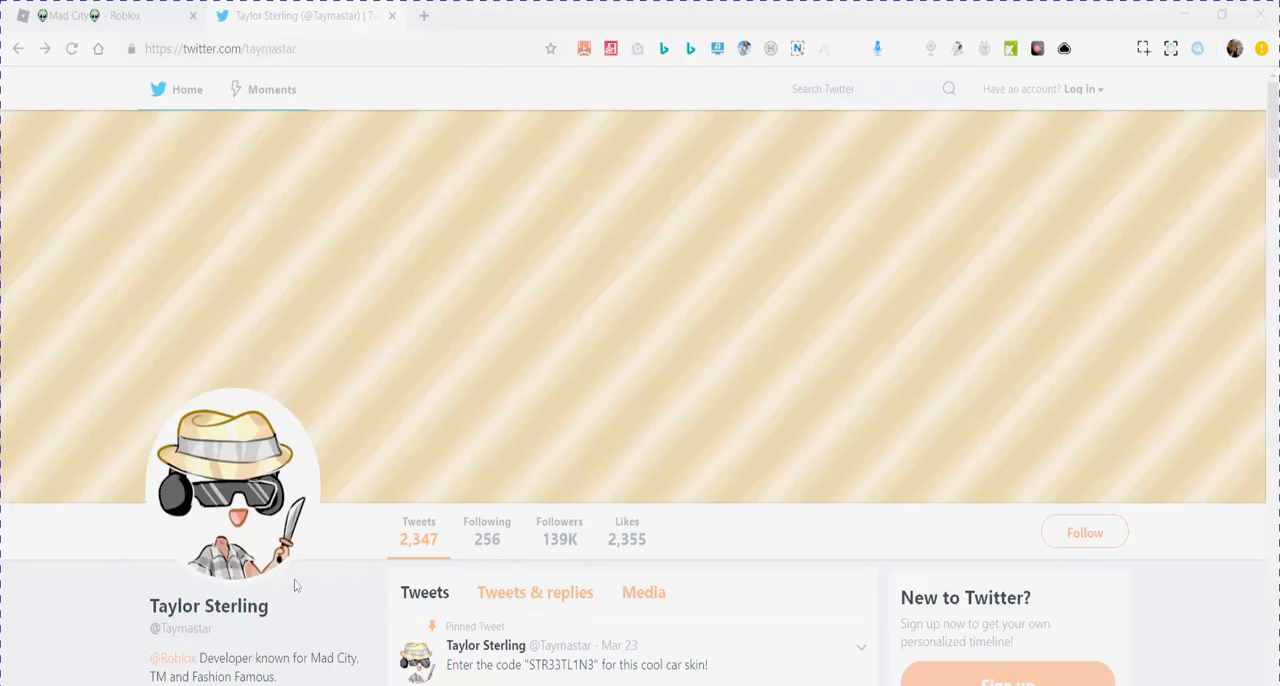
Browse the creator's feed and read the replies under the four-new-vehicles tweet.
scroll("down", 3)
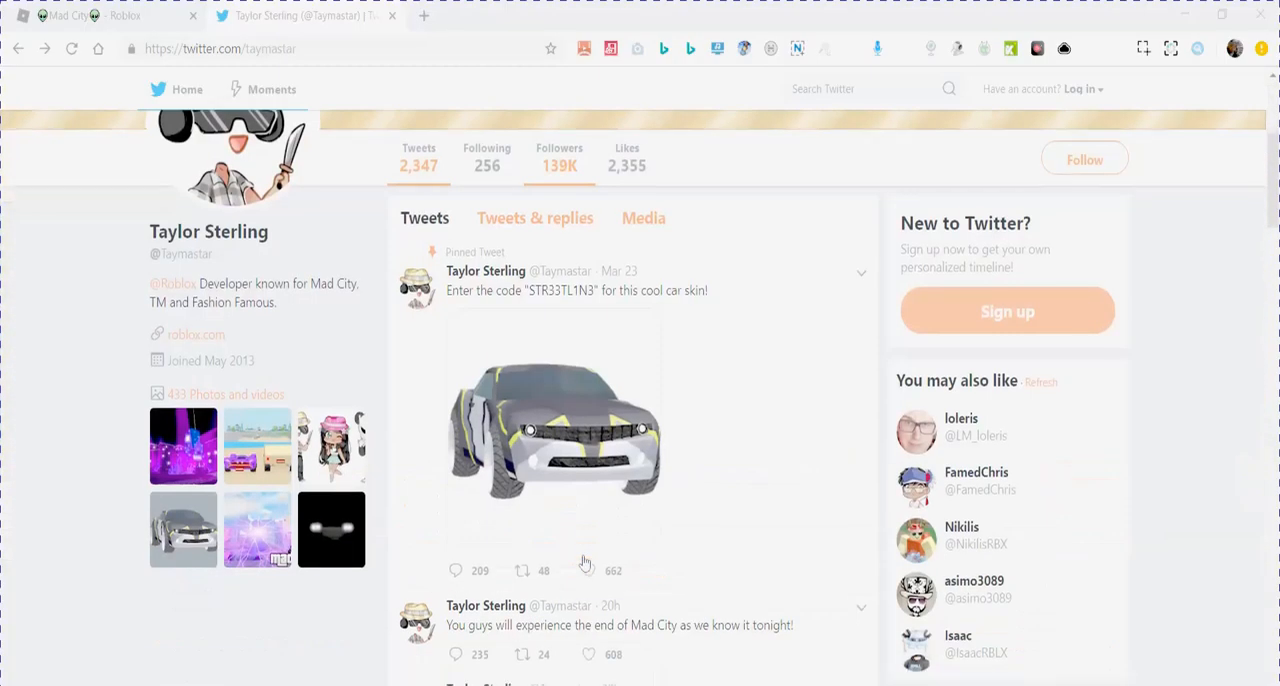
scroll("down", 3)
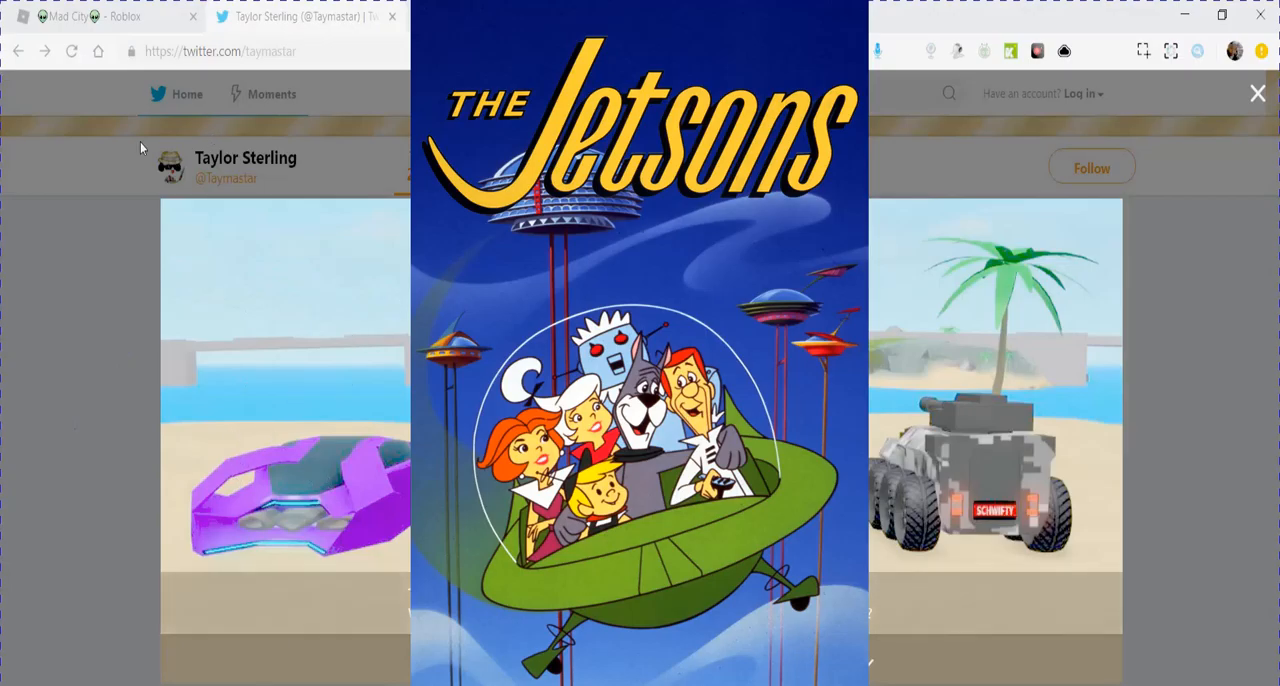
mouse_move(88, 538)
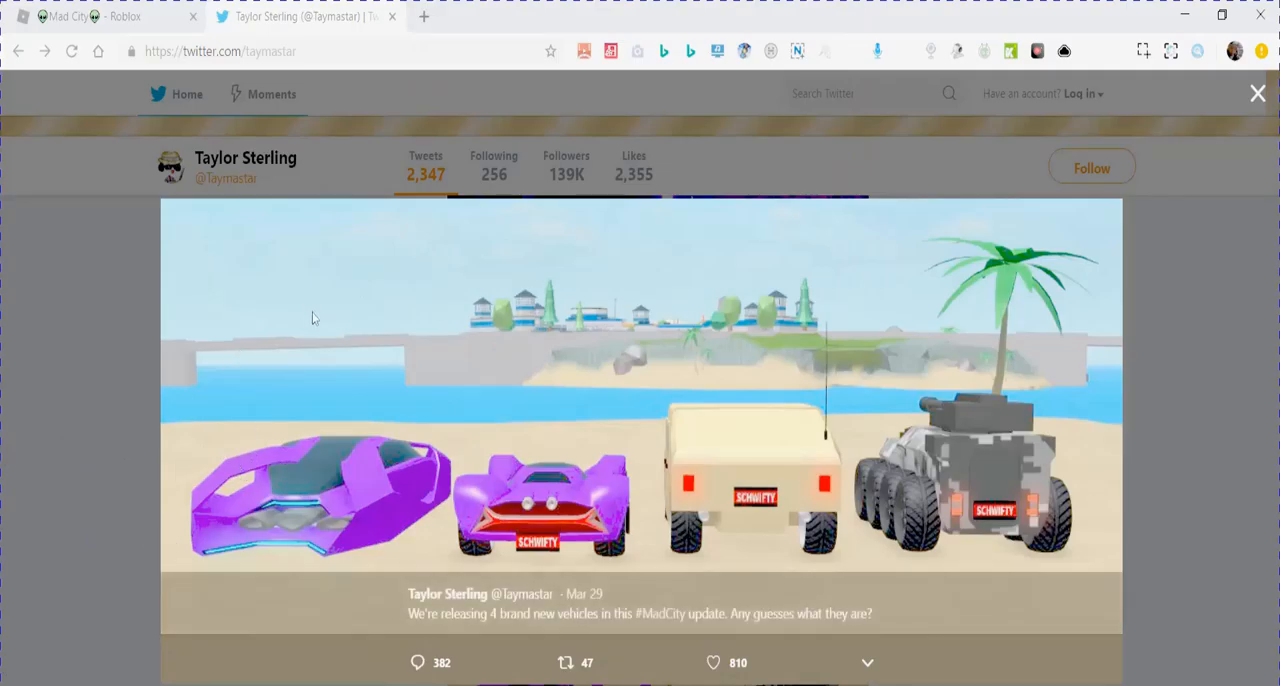
mouse_move(292, 518)
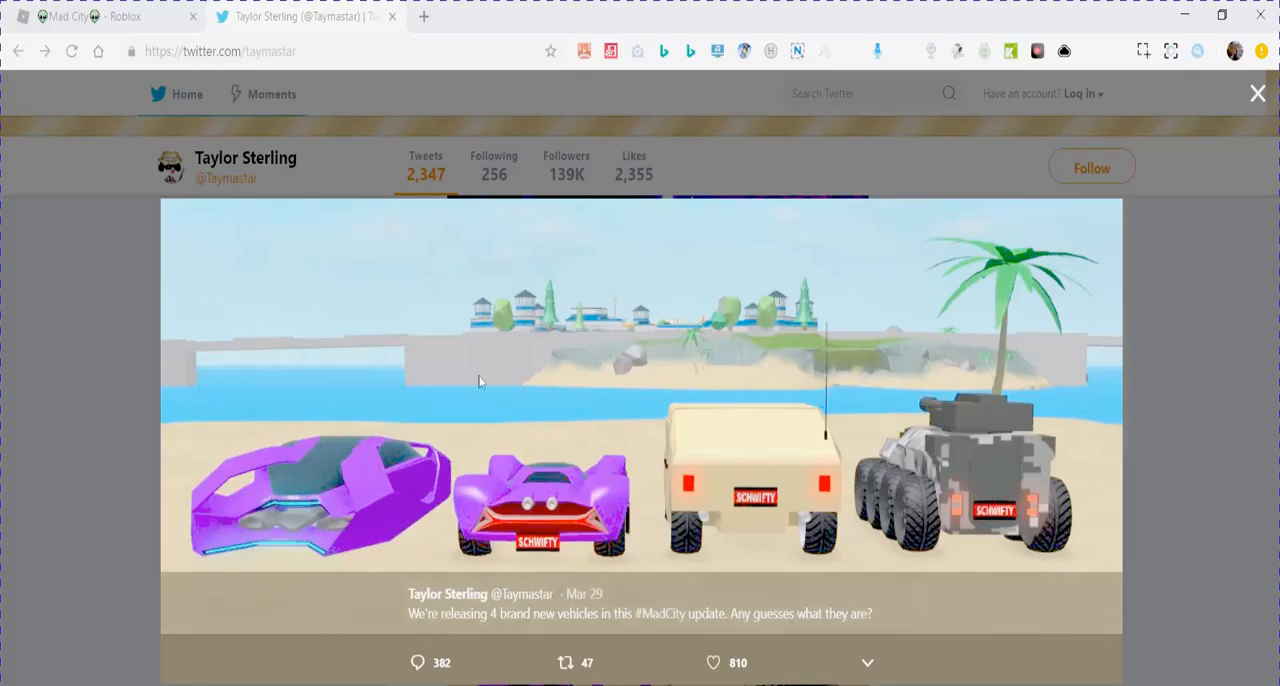
mouse_move(492, 480)
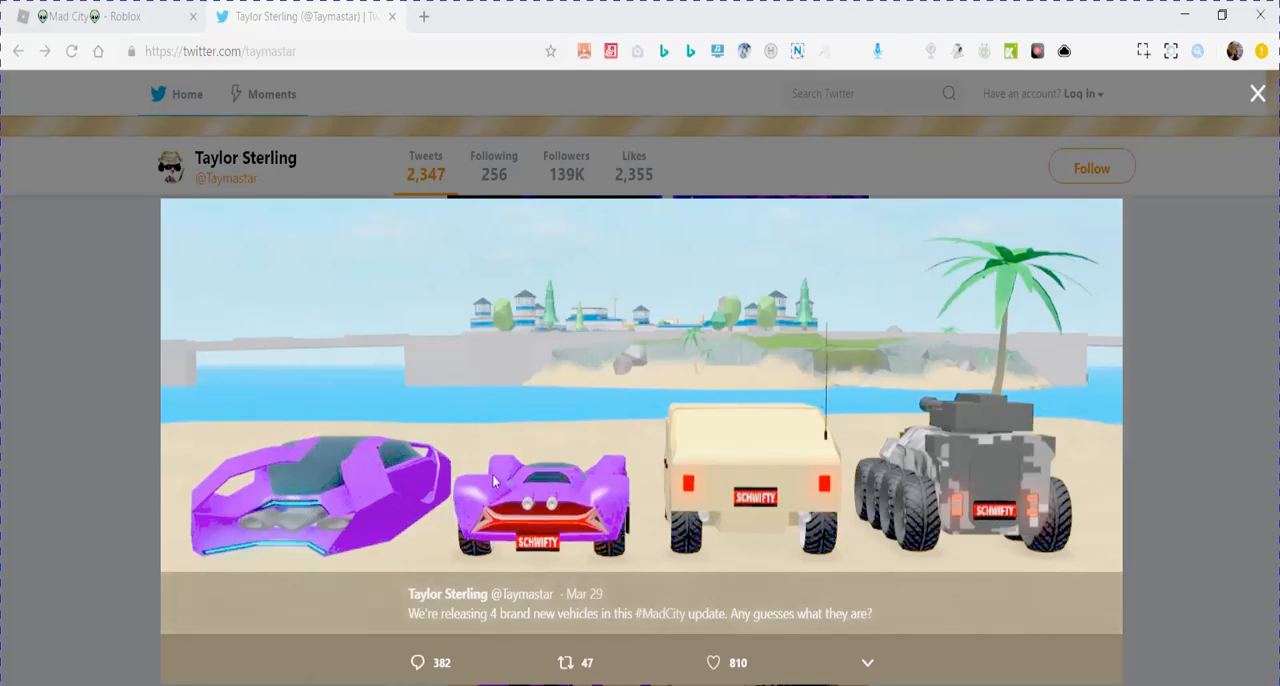
mouse_move(568, 496)
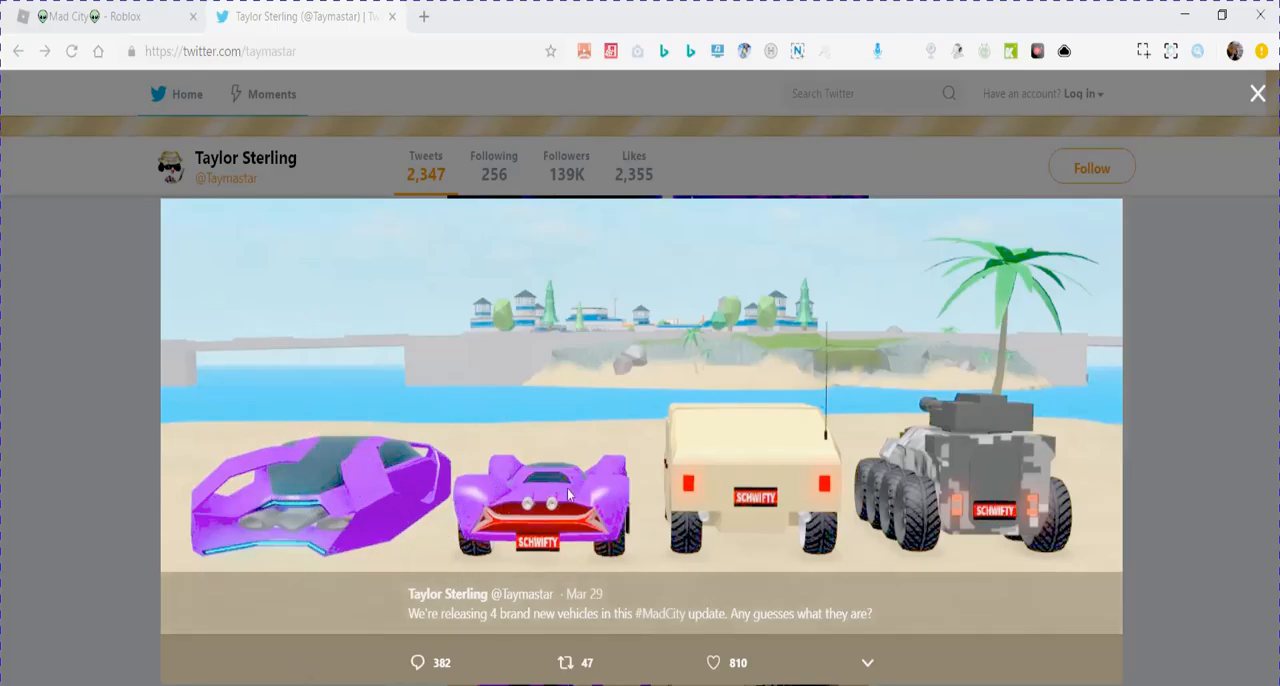
mouse_move(658, 412)
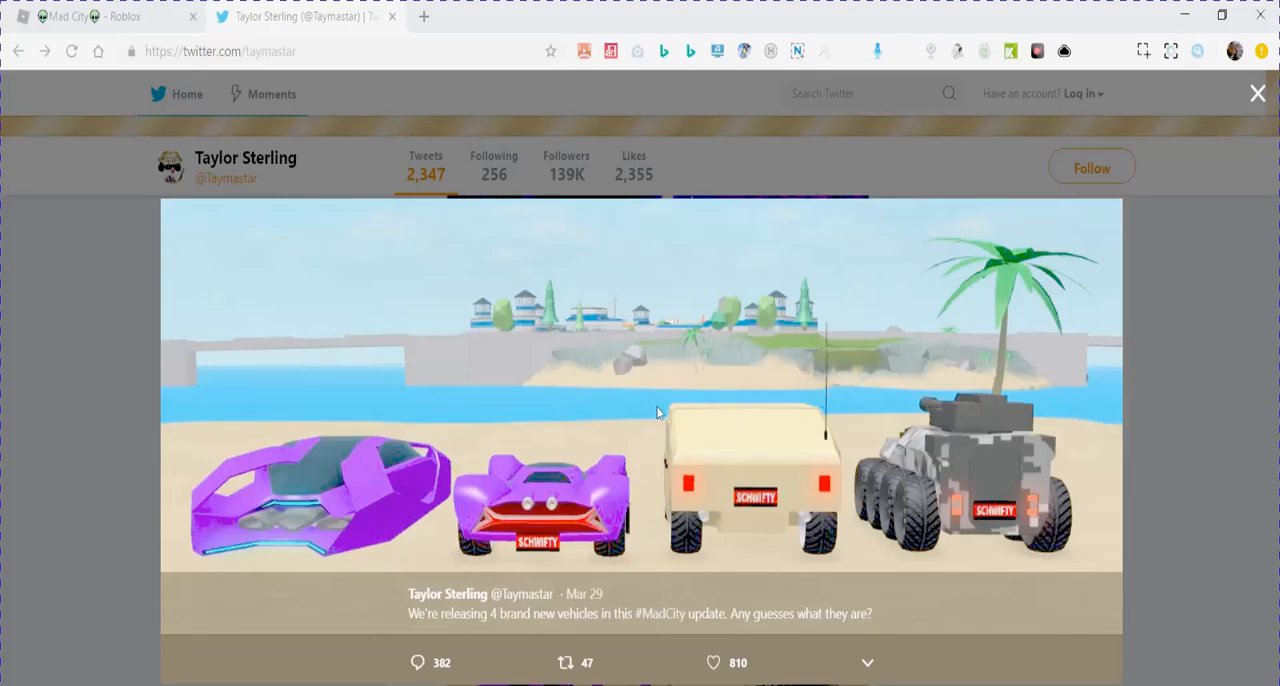
mouse_move(696, 420)
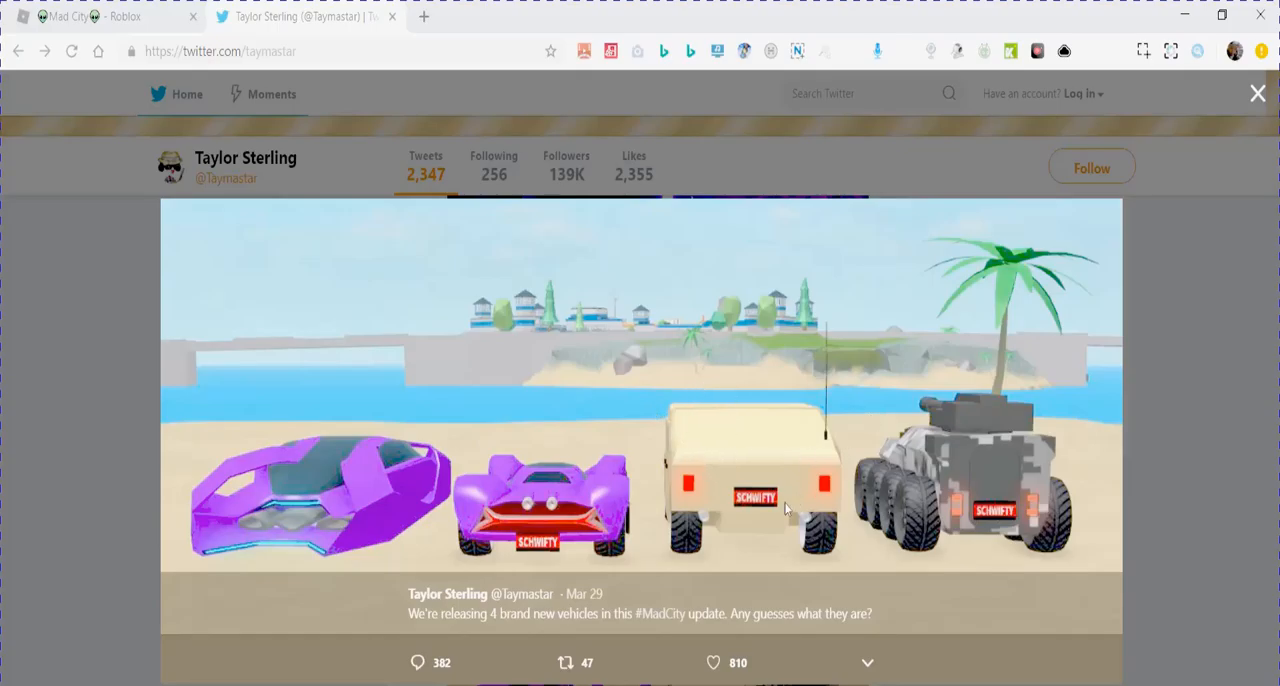
mouse_move(952, 478)
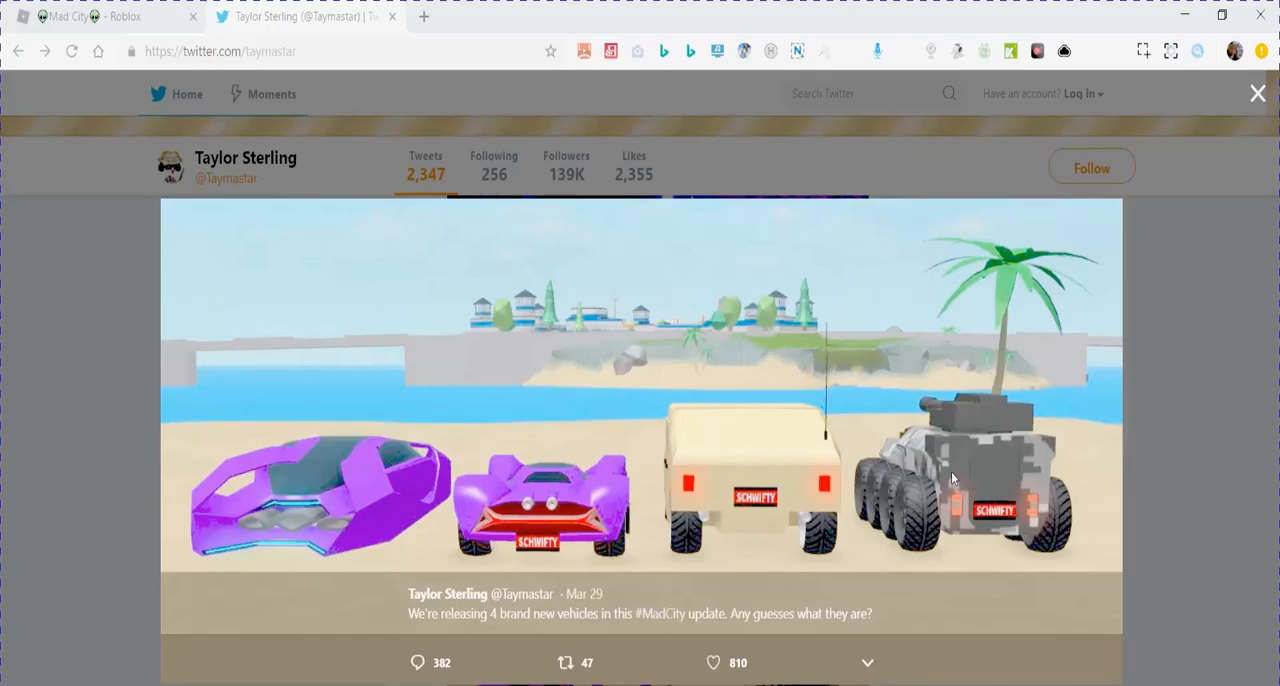
mouse_move(792, 484)
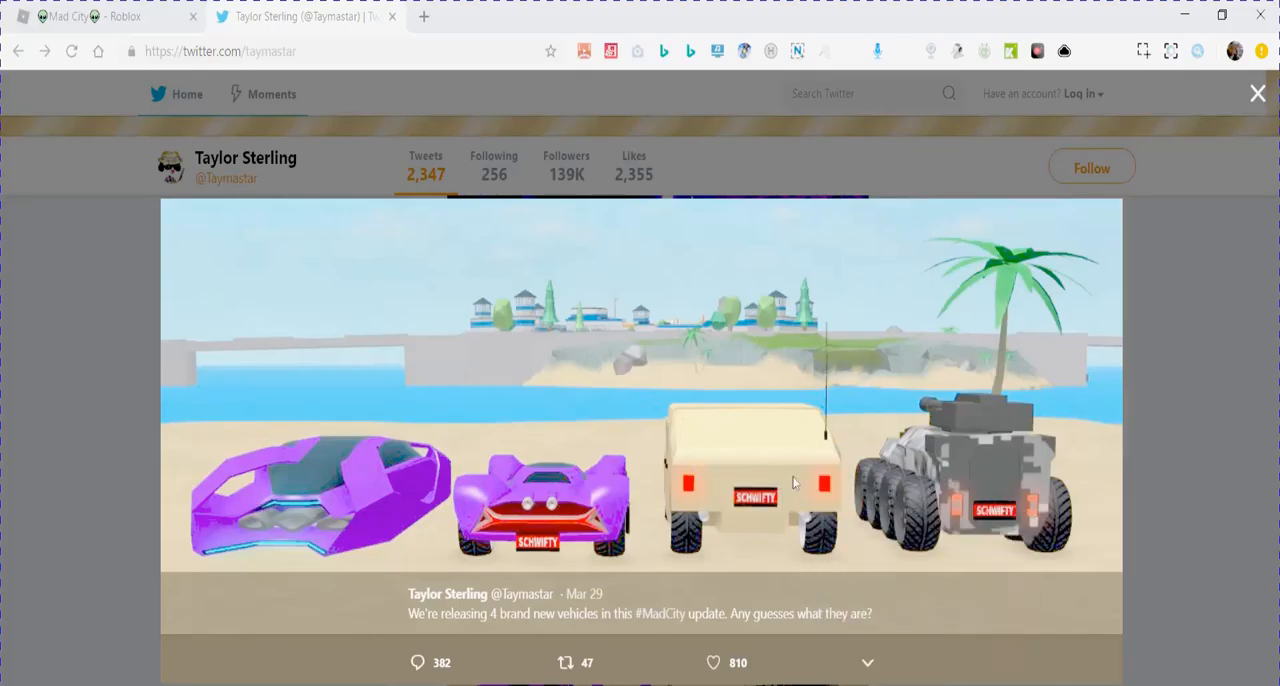
scroll("down", 3)
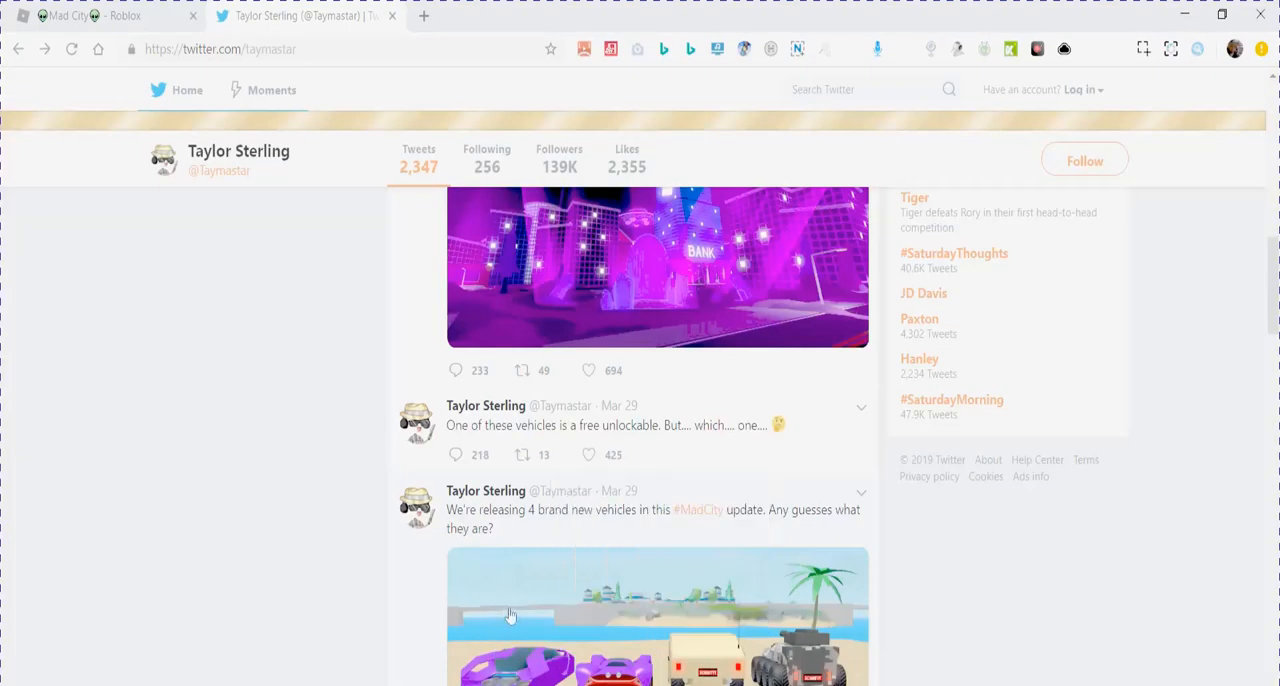
left_click(510, 616)
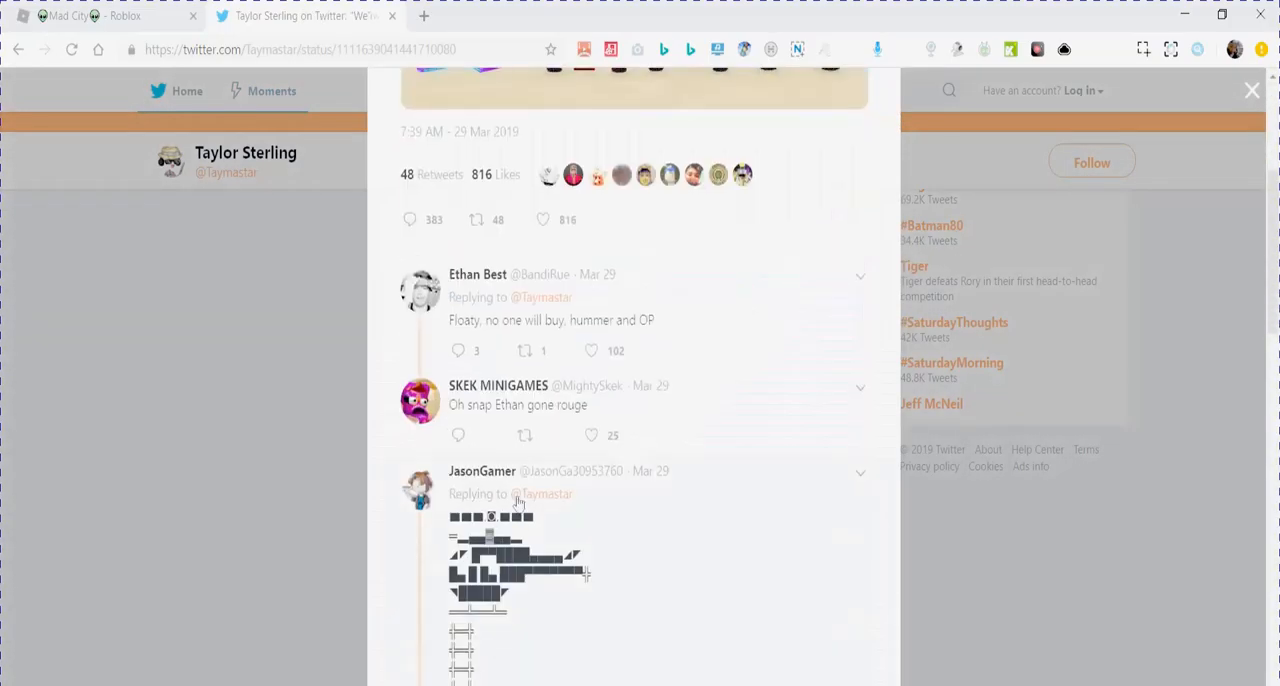
scroll("down", 3)
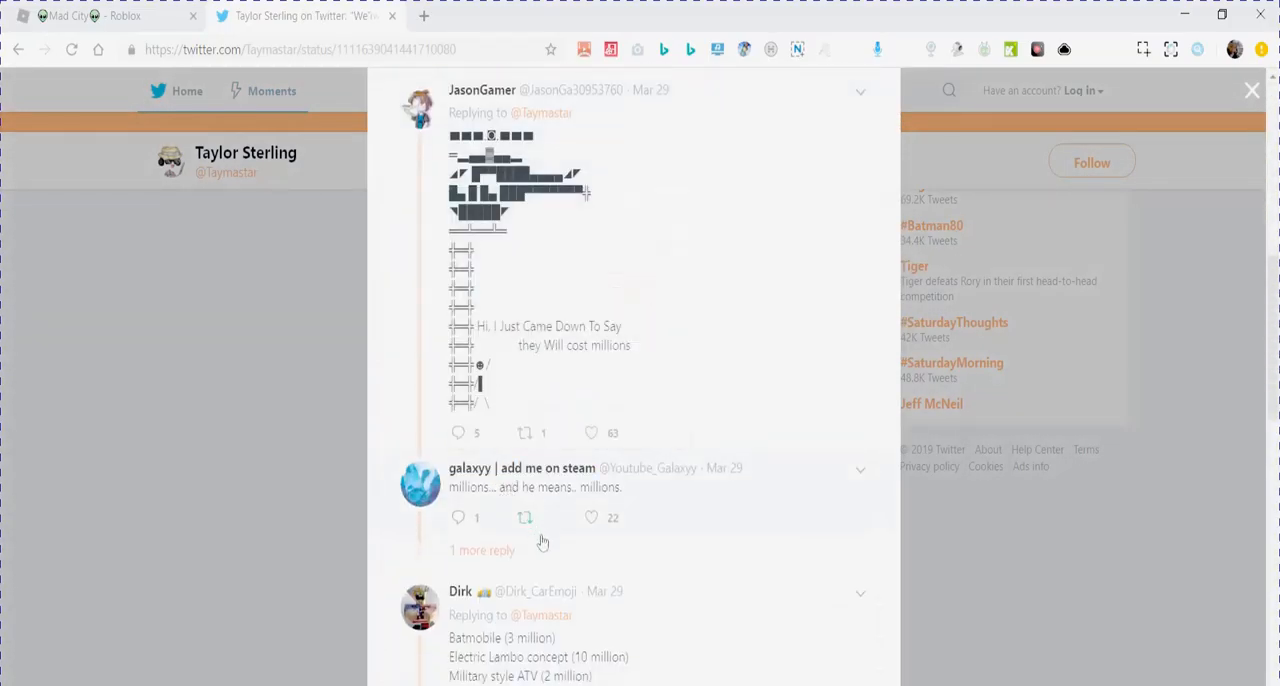
mouse_move(480, 656)
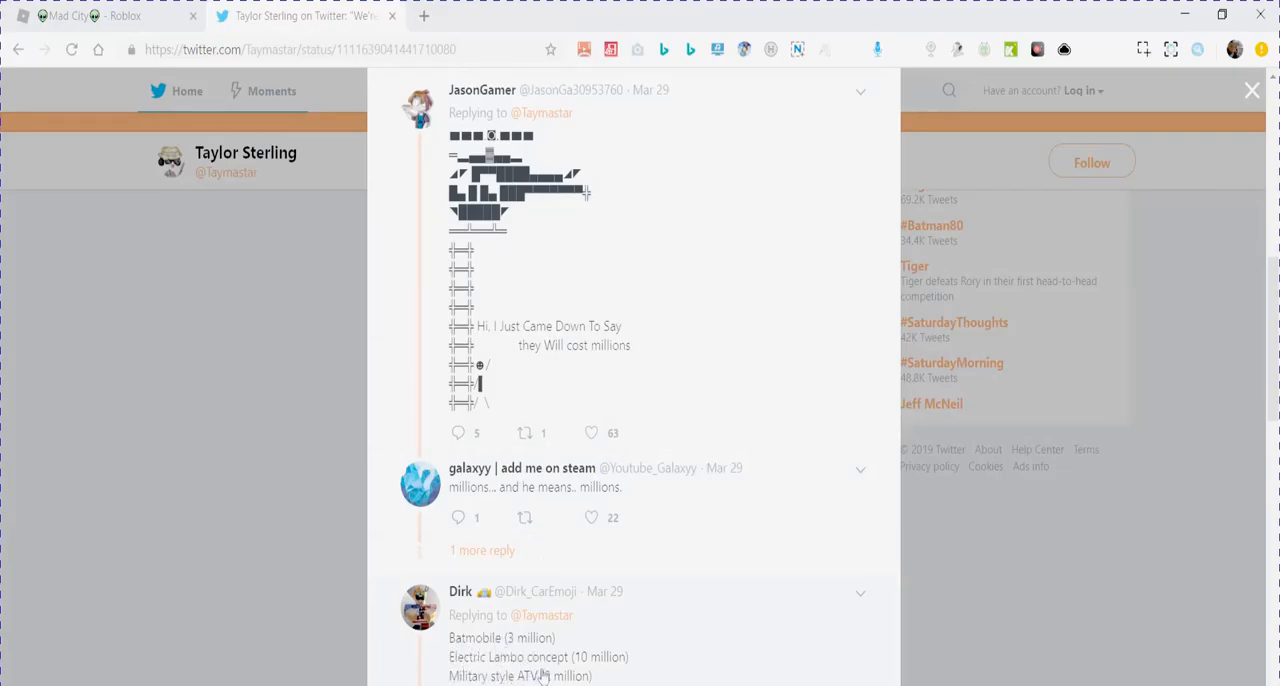
scroll("down", 3)
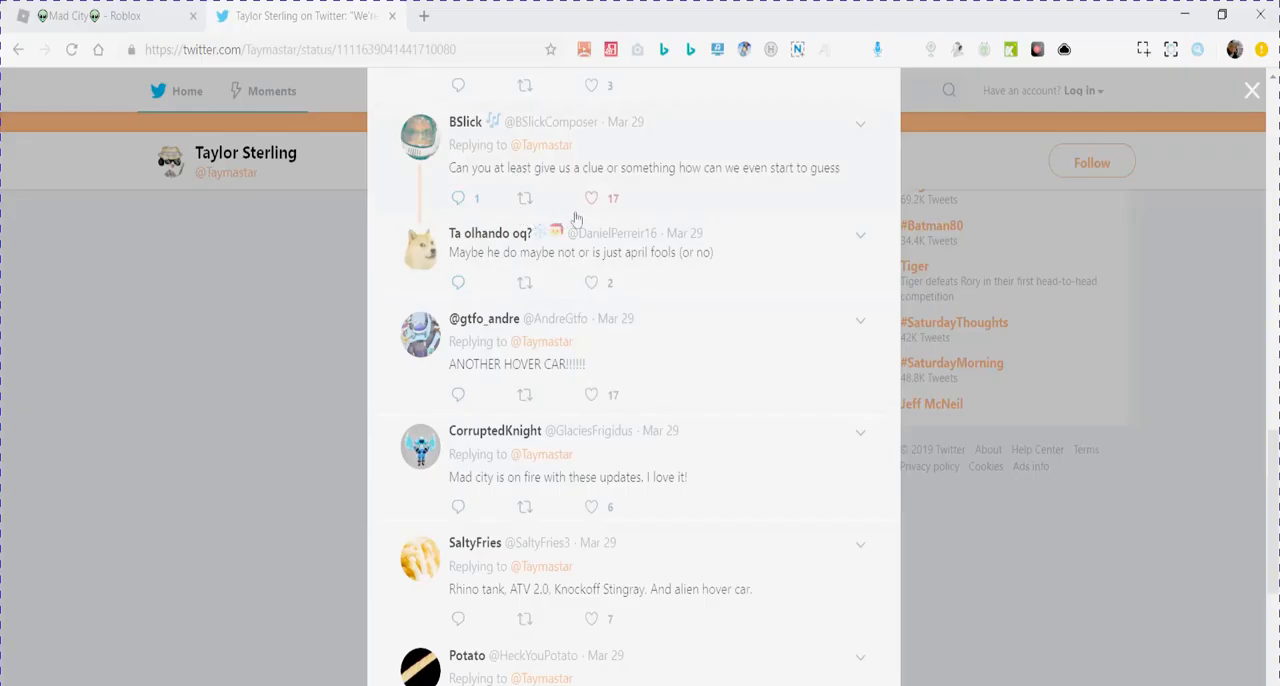
mouse_move(744, 184)
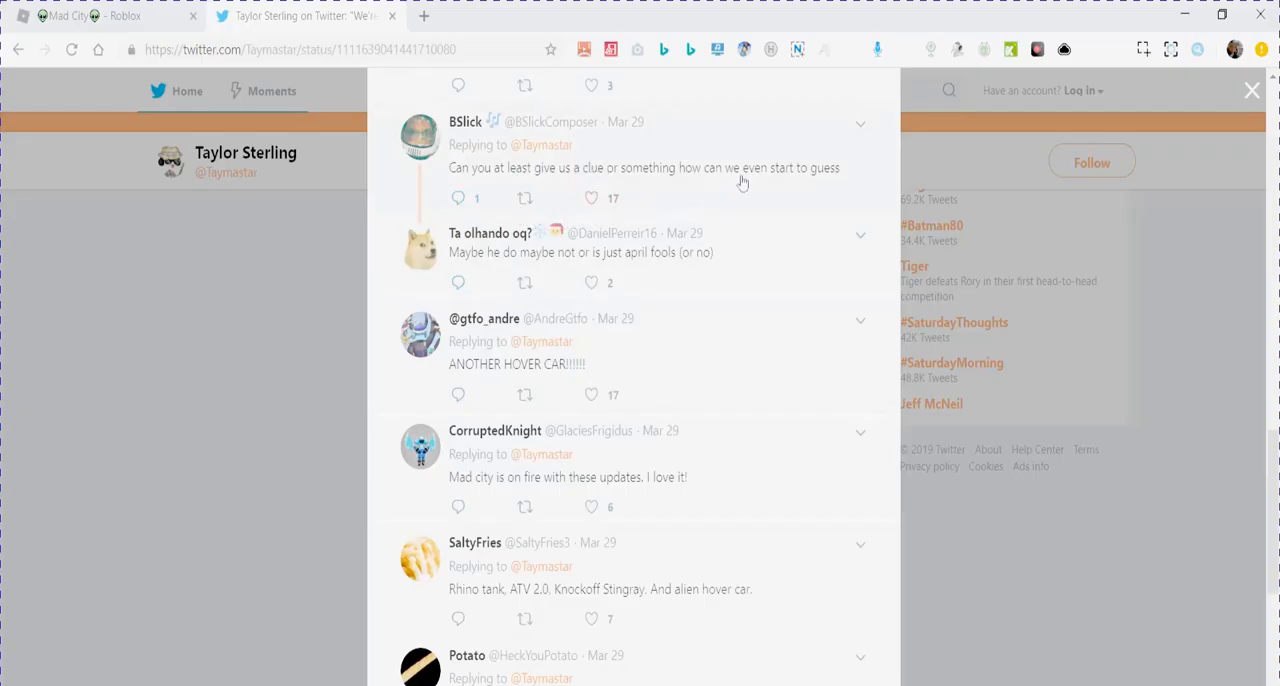
mouse_move(748, 232)
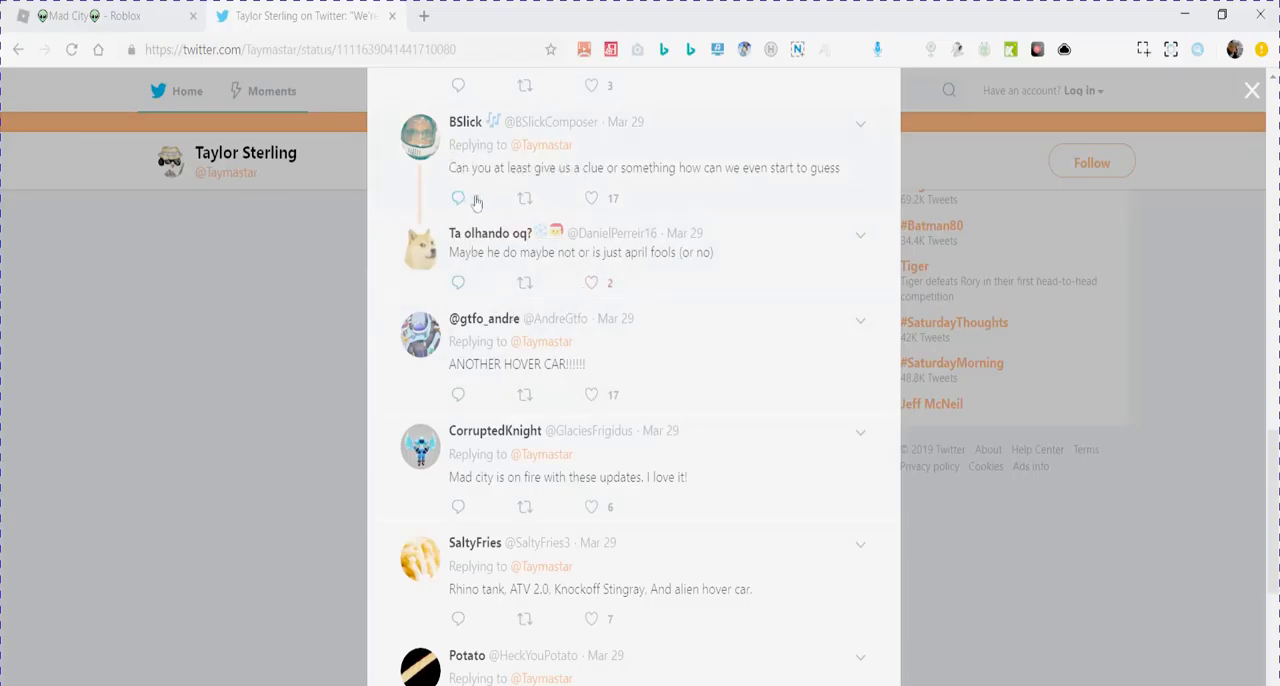
Watch the Rhino Tank teaser full screen, then move to the Roblox Mad City game page.
left_click(458, 198)
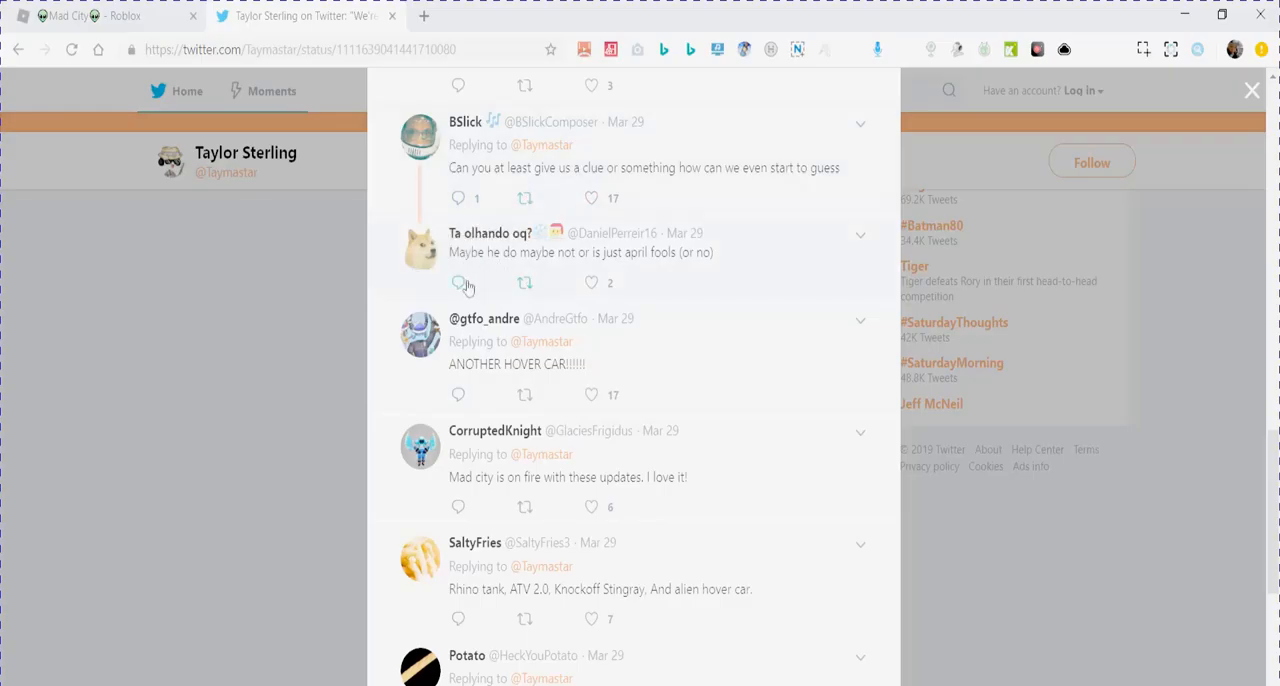
mouse_move(592, 282)
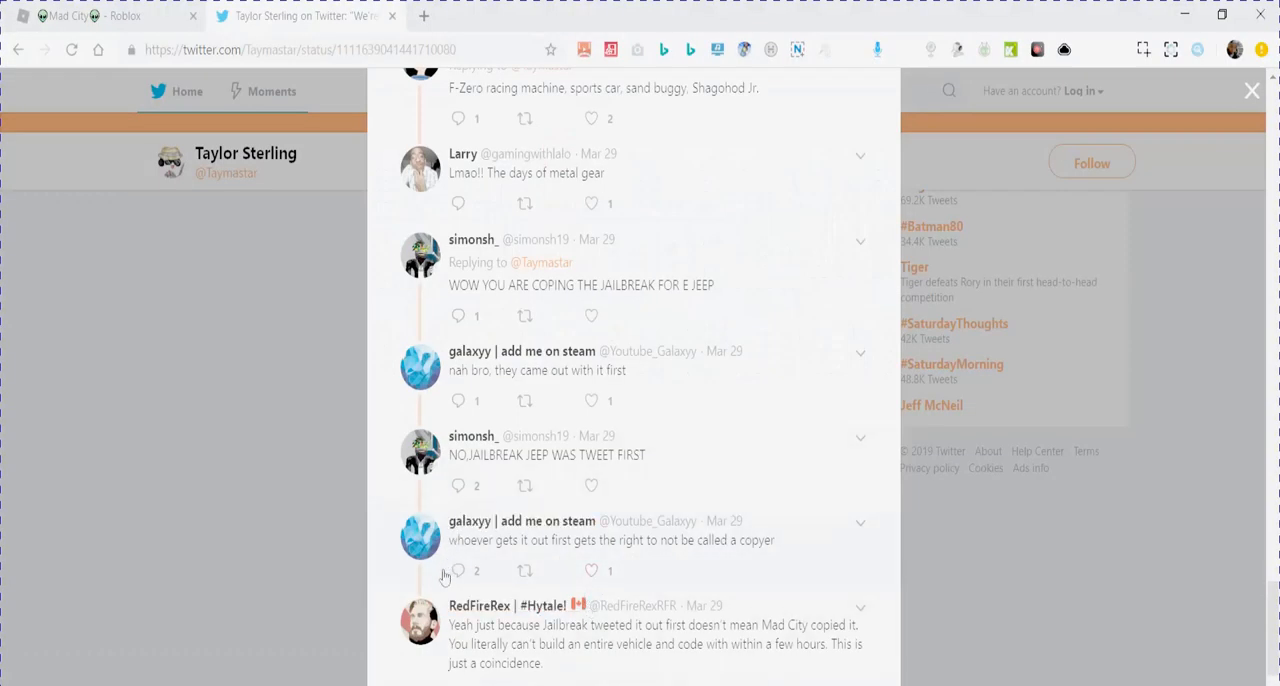
mouse_move(496, 664)
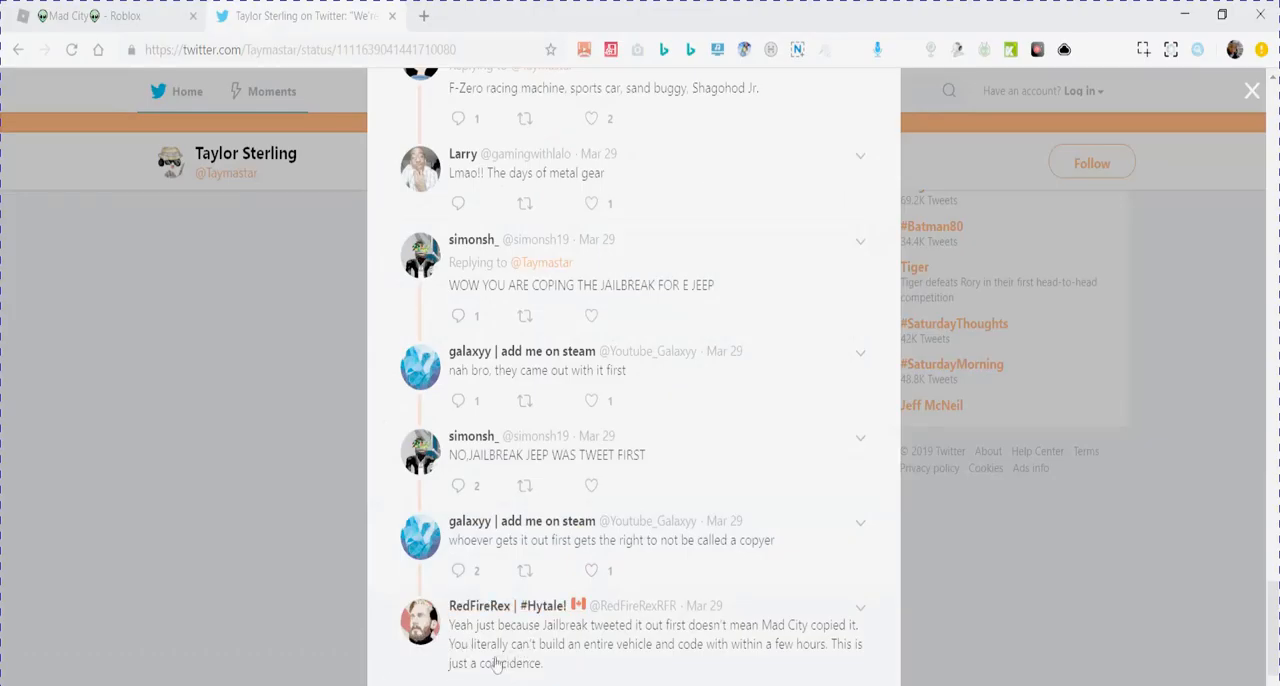
mouse_move(508, 664)
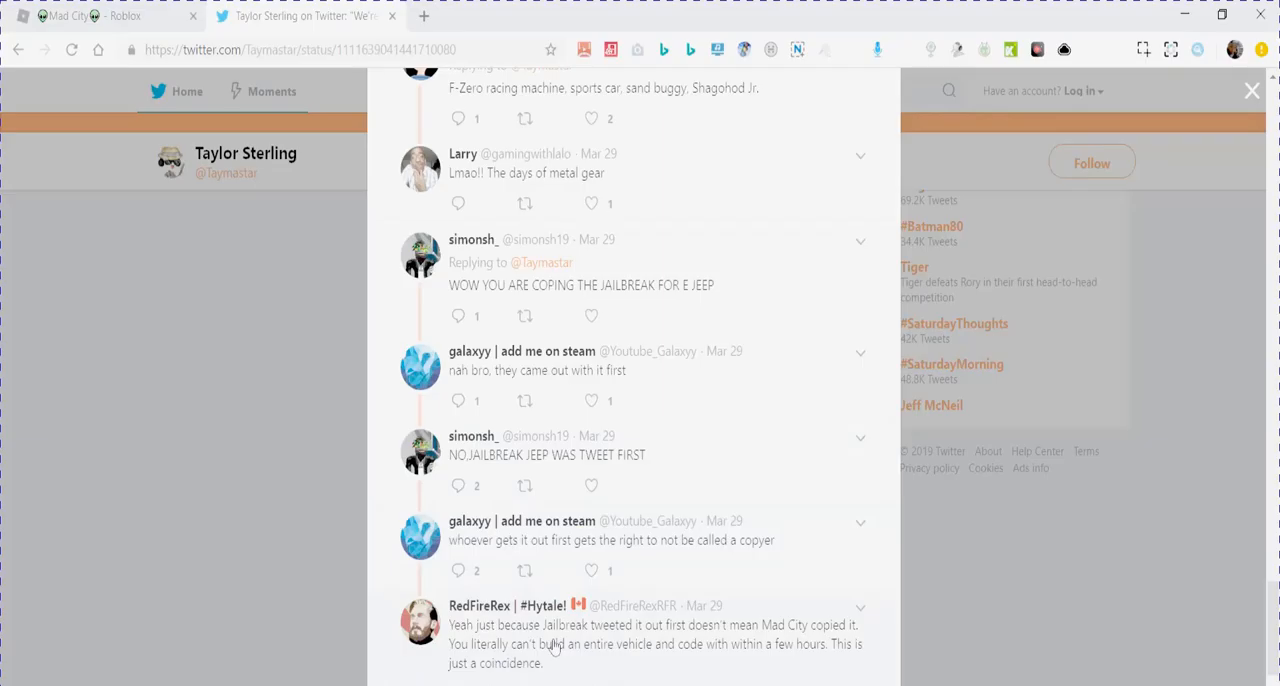
mouse_move(572, 664)
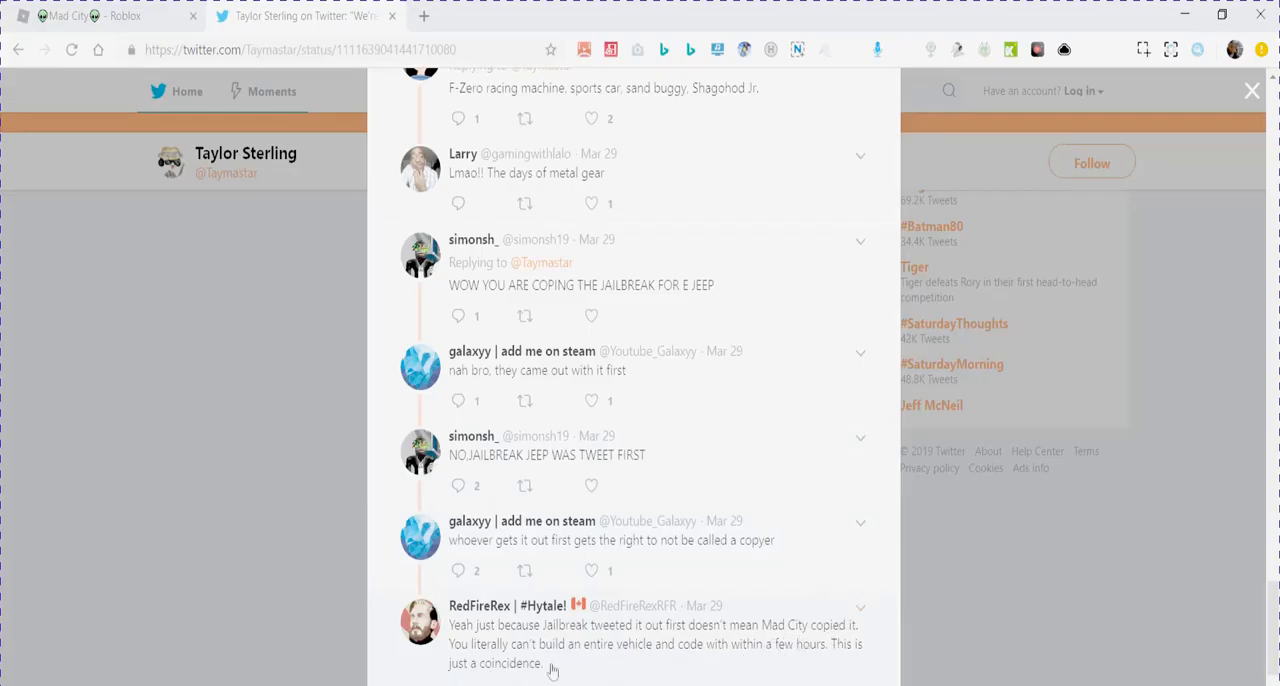
mouse_move(556, 664)
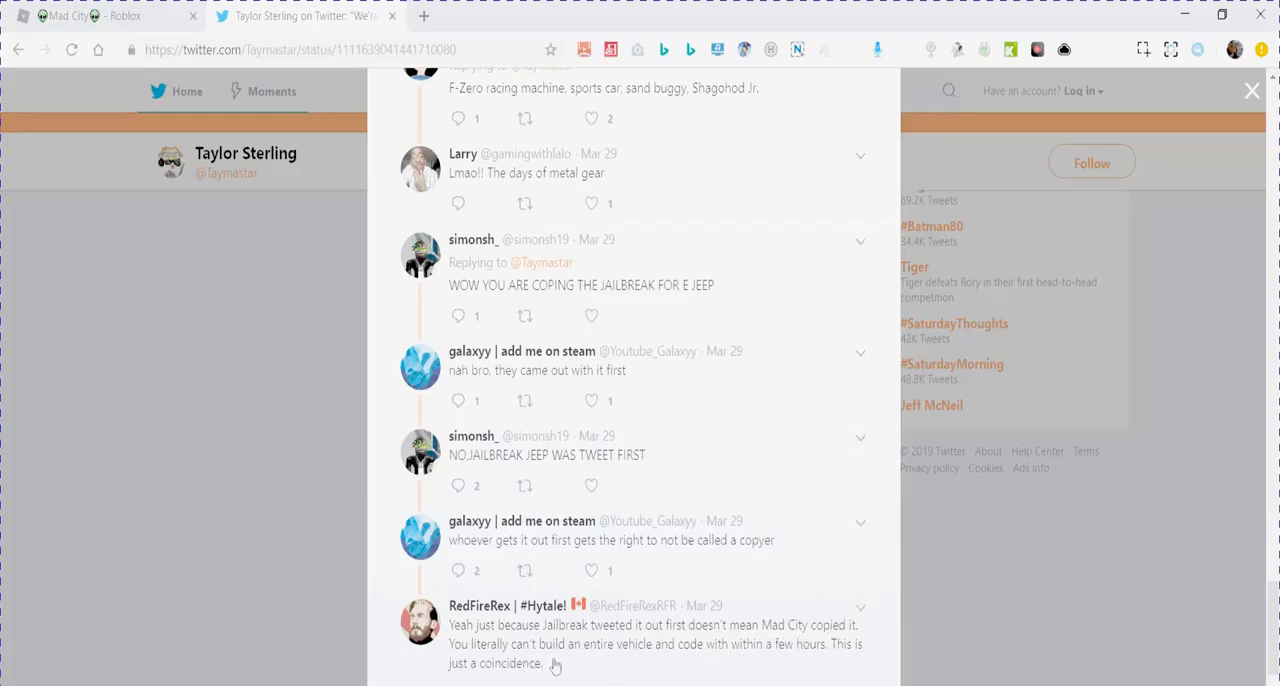
scroll("down", 3)
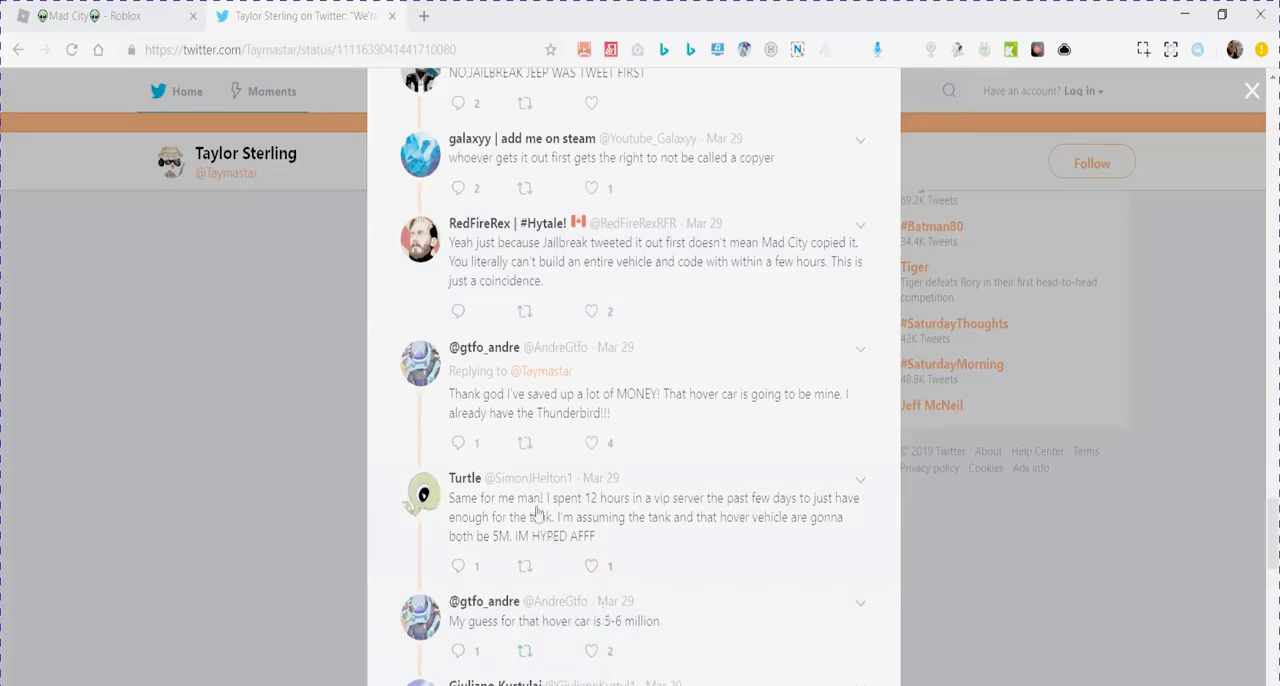
mouse_move(772, 428)
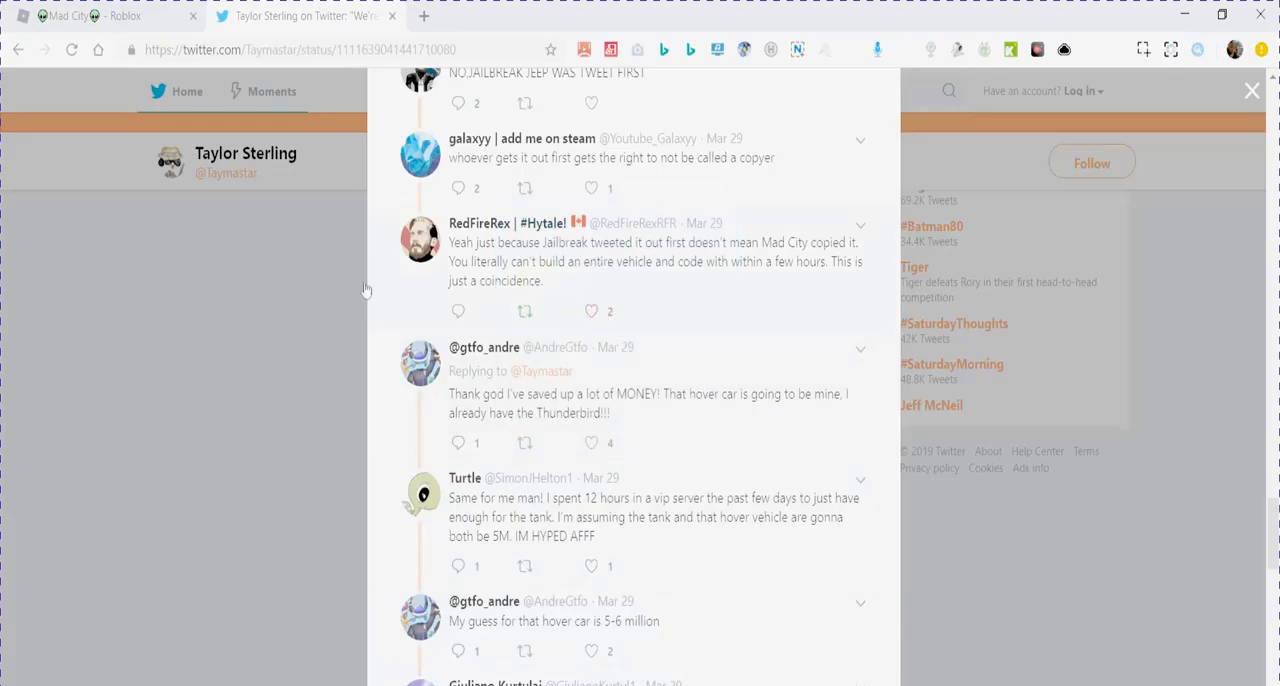
mouse_move(556, 448)
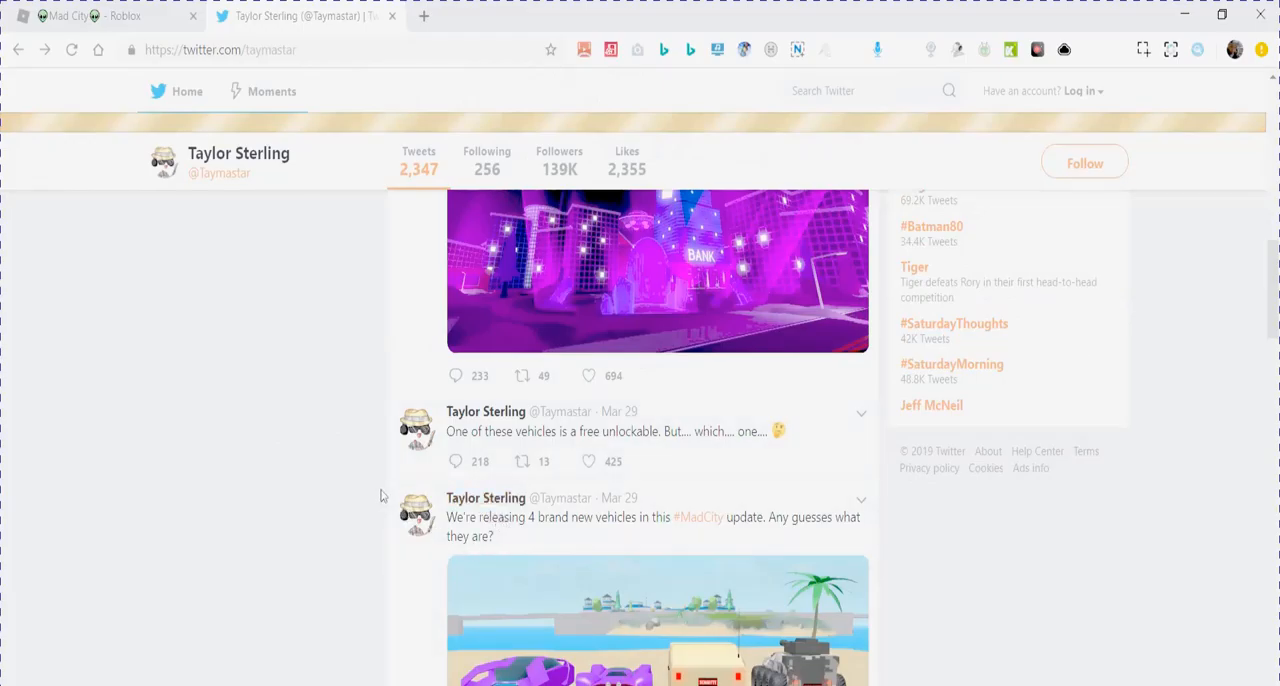
scroll("down", 3)
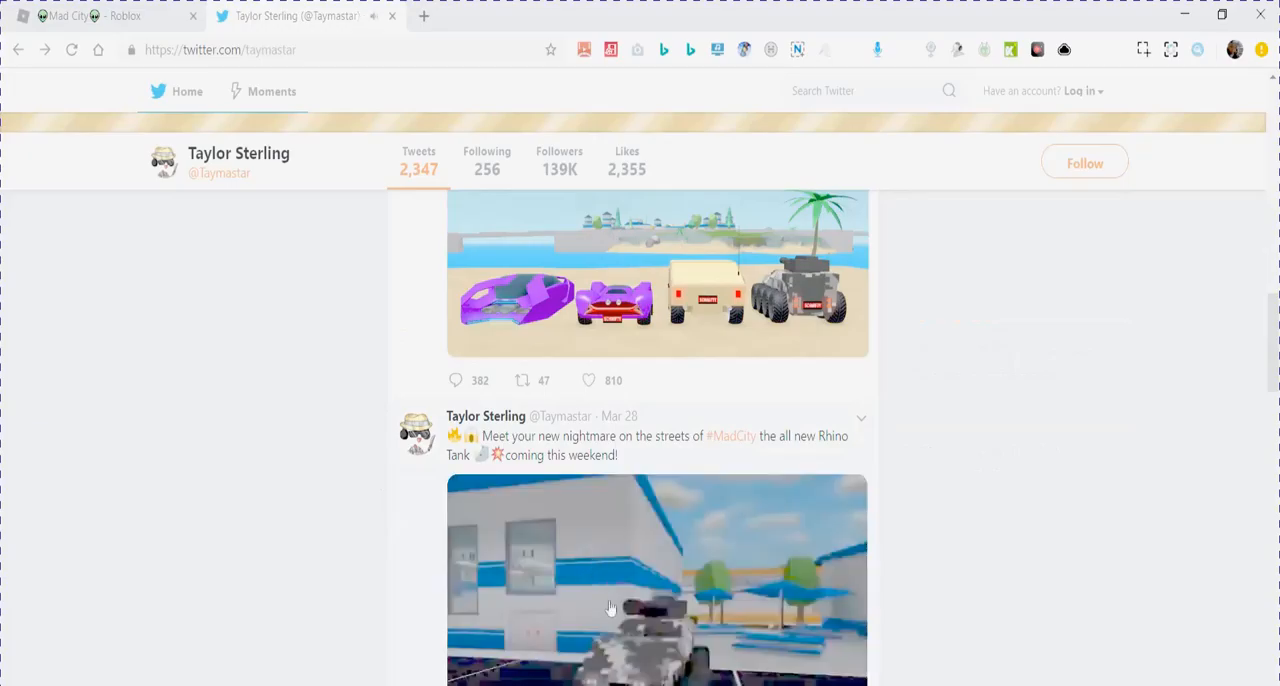
mouse_move(544, 622)
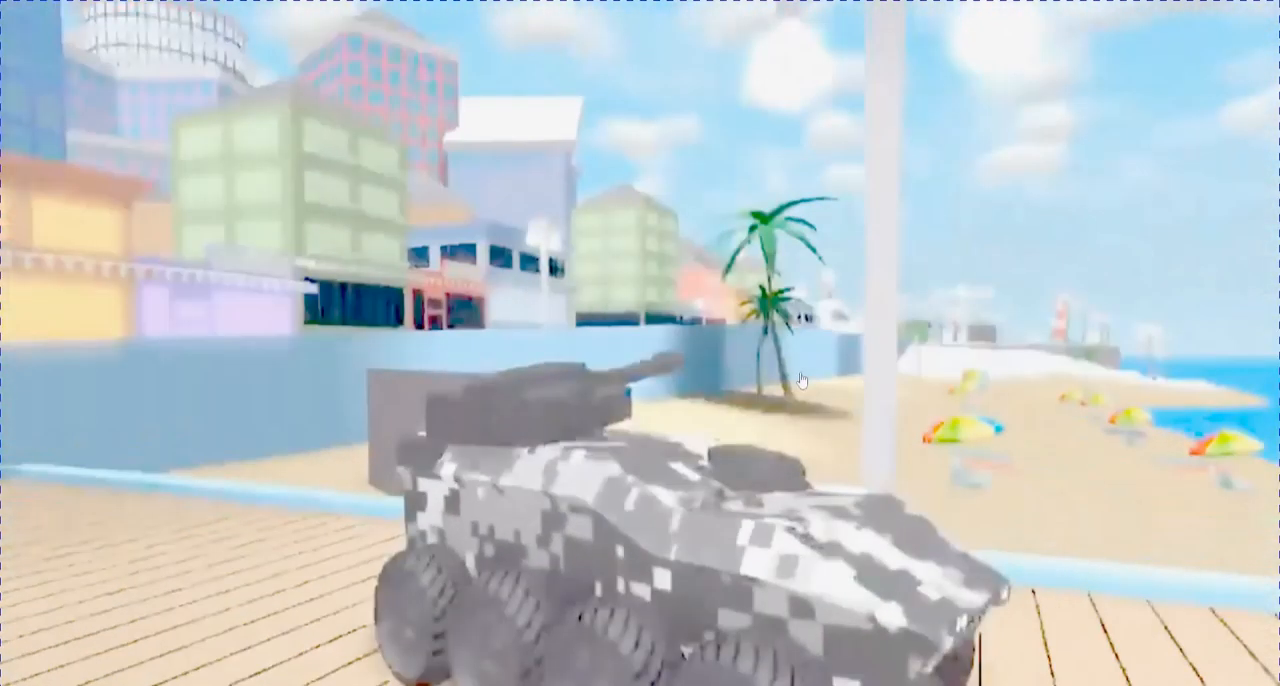
left_click(304, 16)
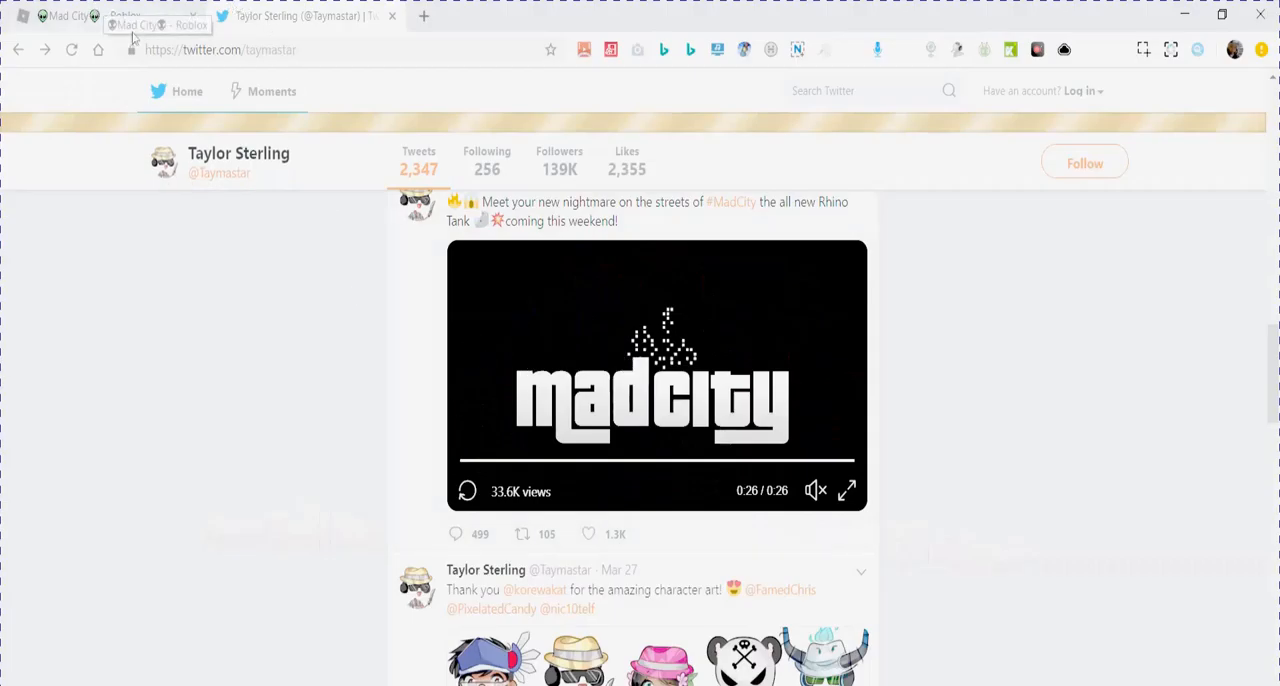
left_click(64, 16)
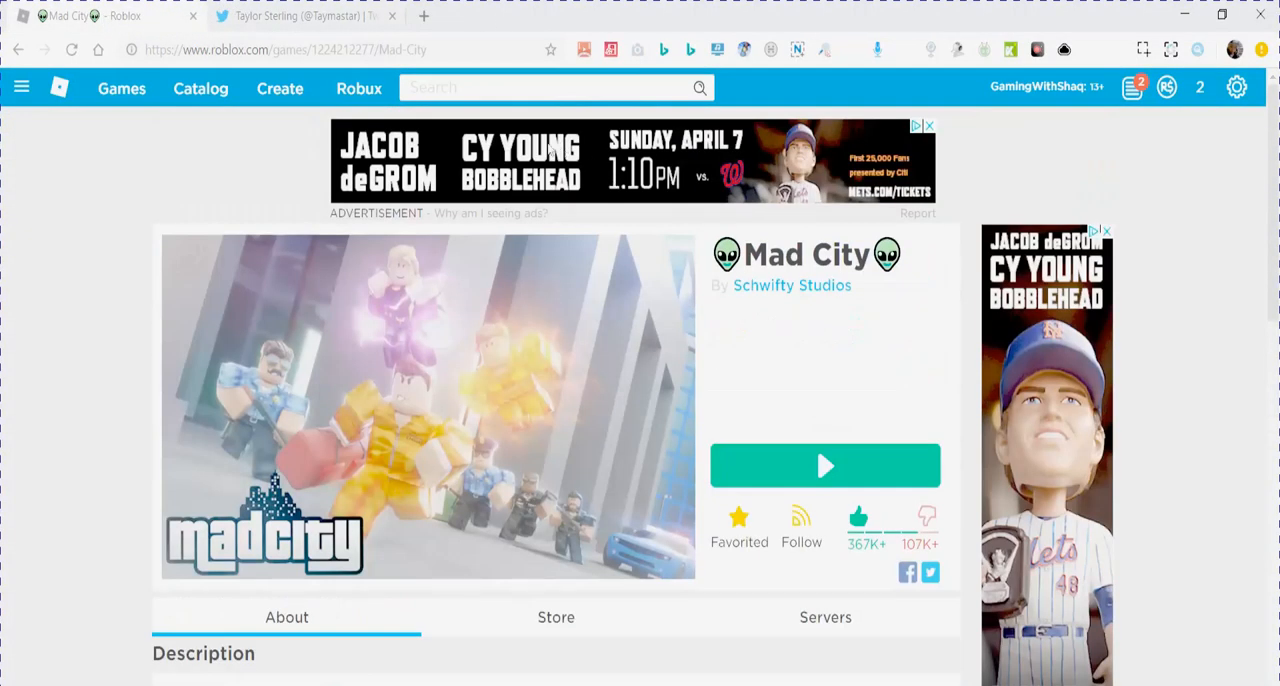